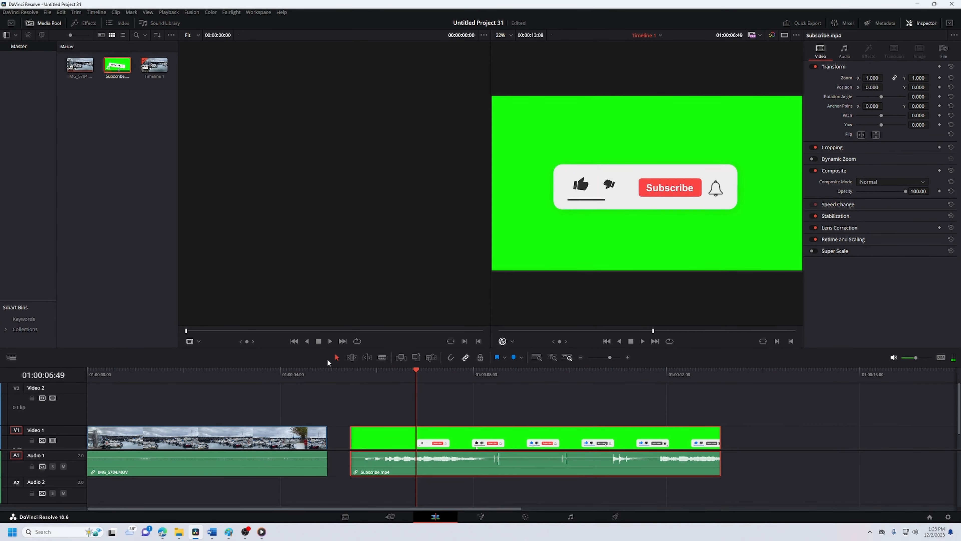
{"action": "mouse_move", "coordinate": [574, 224]}
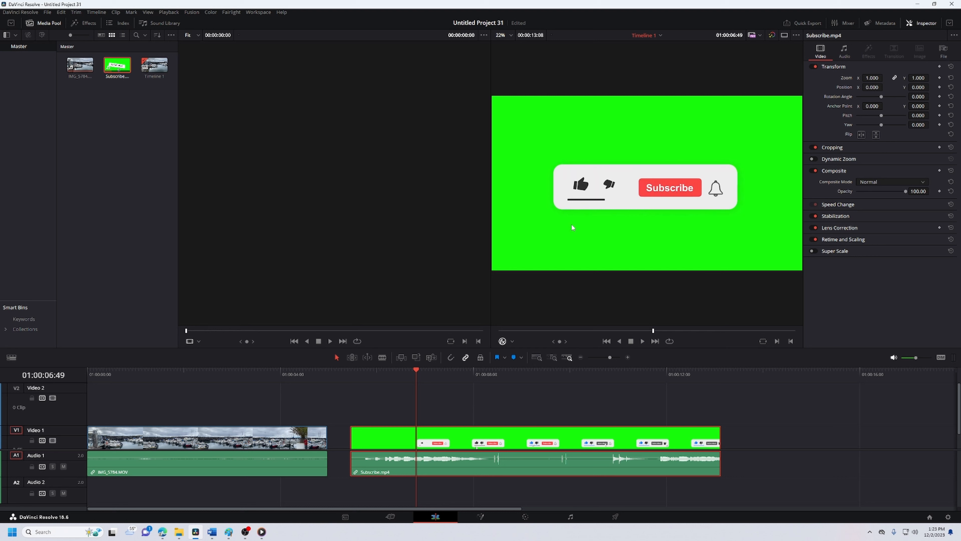
{"action": "mouse_move", "coordinate": [87, 35]}
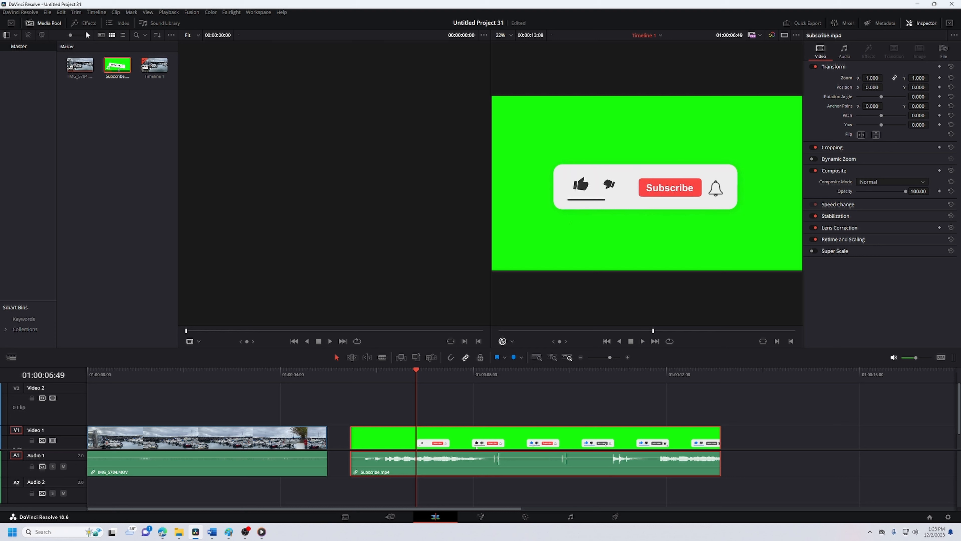
- Apply 3D Keyer from Resolve FX Key to the Subscribe clip and show its settings
{"action": "left_click", "coordinate": [84, 22]}
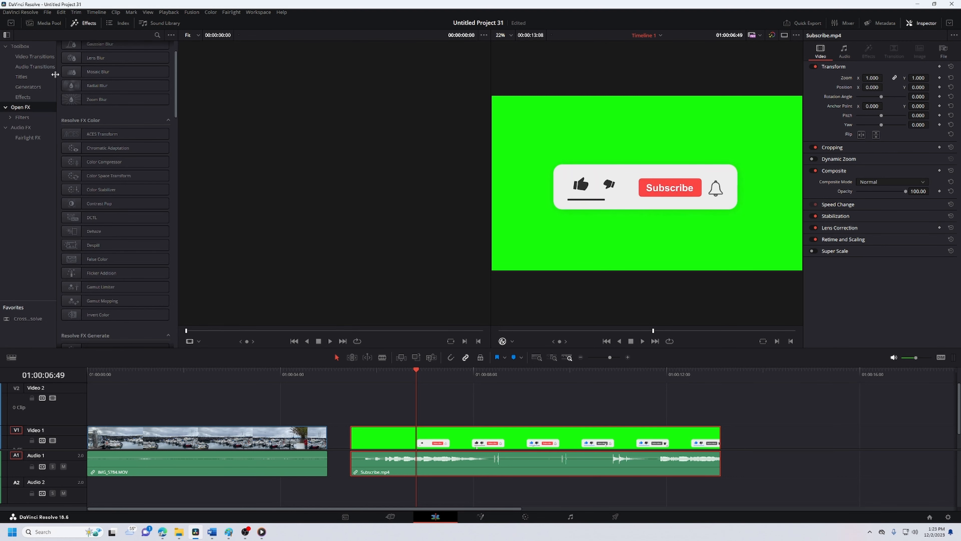
{"action": "scroll", "scroll_direction": "up", "scroll_amount": 3}
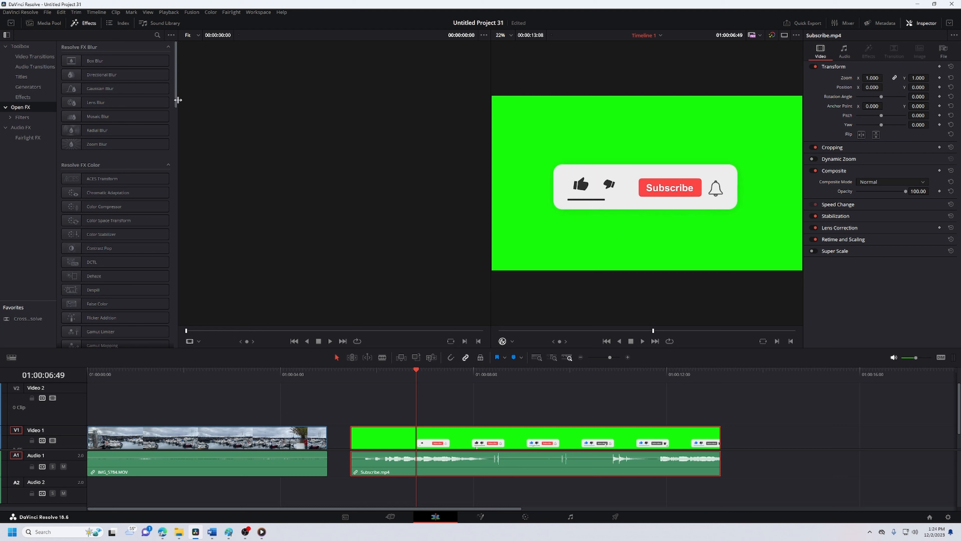
{"action": "scroll", "scroll_direction": "down", "scroll_amount": 3}
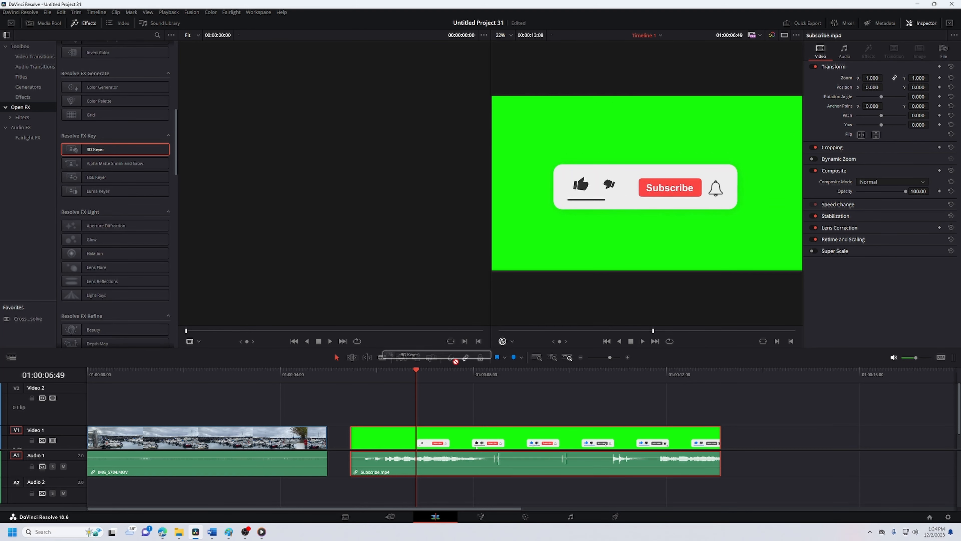
{"action": "left_click", "coordinate": [867, 51]}
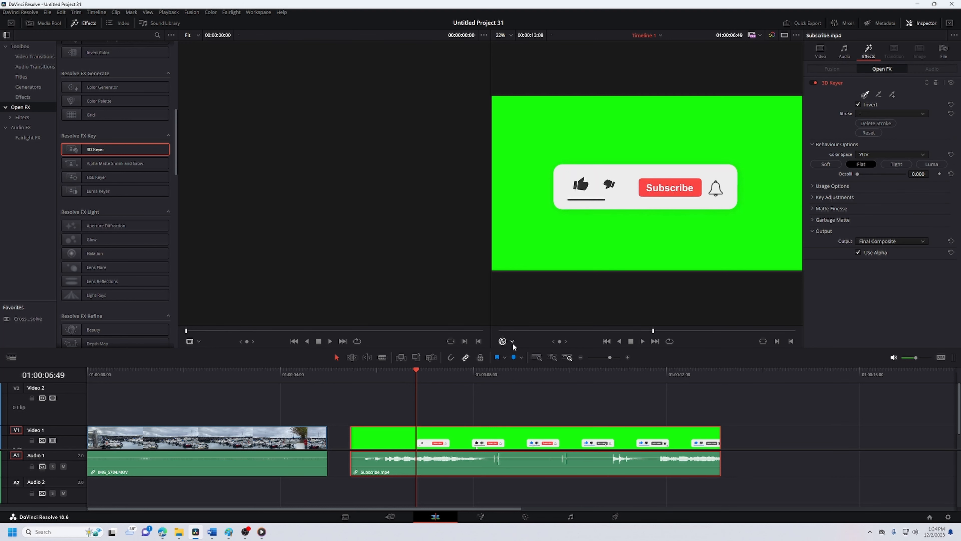
- Enable the Open FX Overlay in the timeline viewer for colour sampling
{"action": "left_click", "coordinate": [512, 341]}
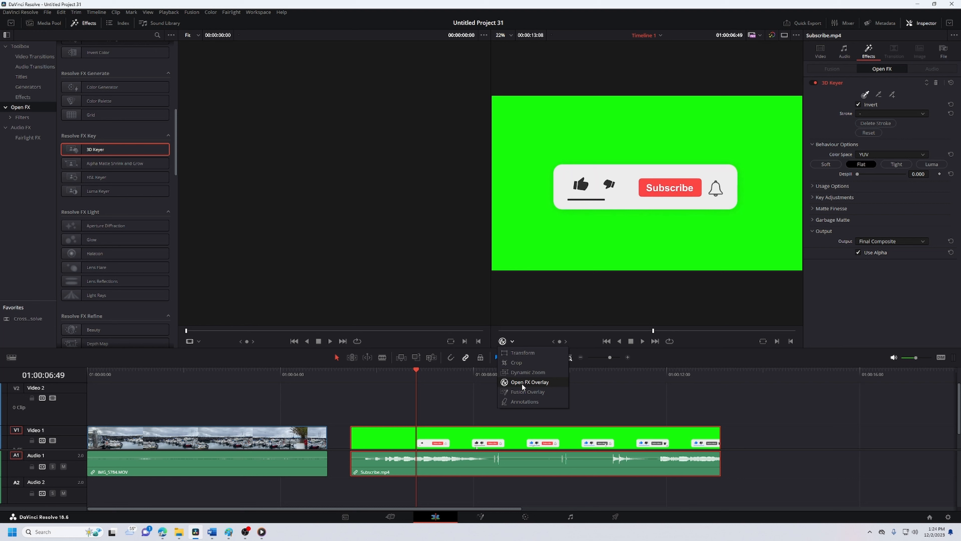
{"action": "left_click", "coordinate": [528, 381]}
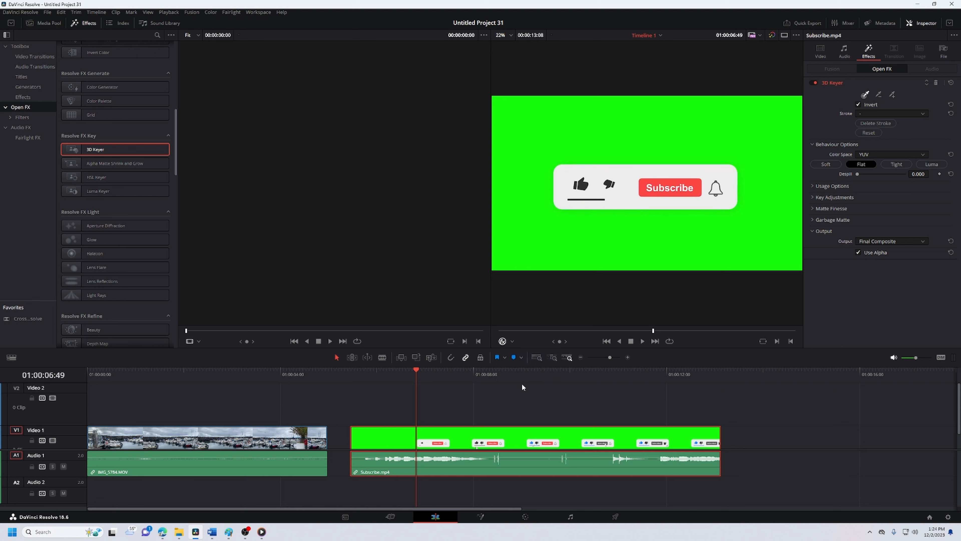
{"action": "mouse_move", "coordinate": [845, 124]}
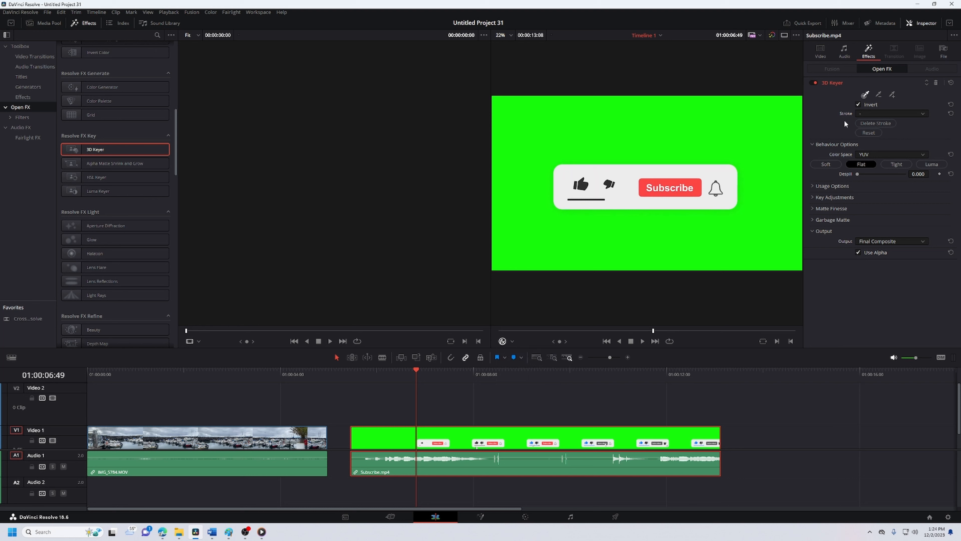
{"action": "mouse_move", "coordinate": [751, 119]}
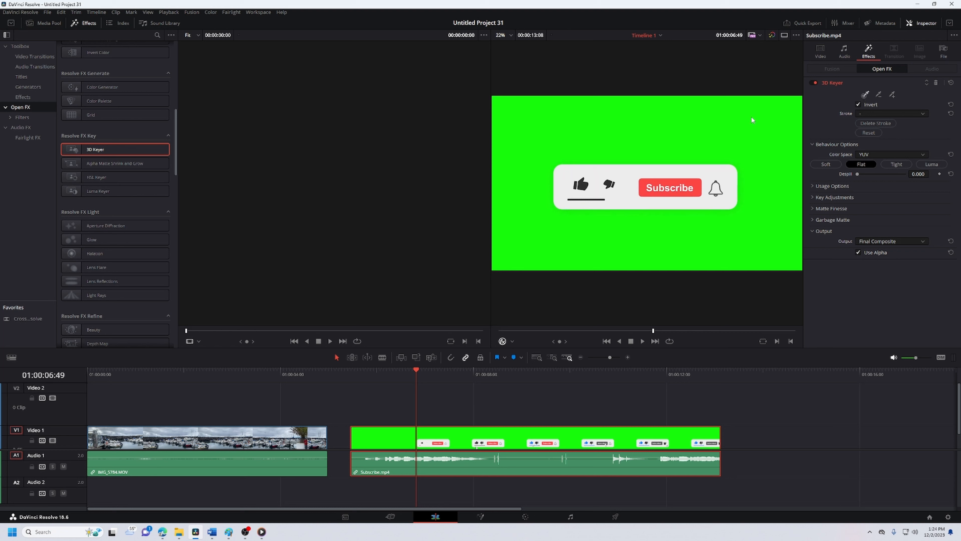
{"action": "mouse_move", "coordinate": [718, 123]}
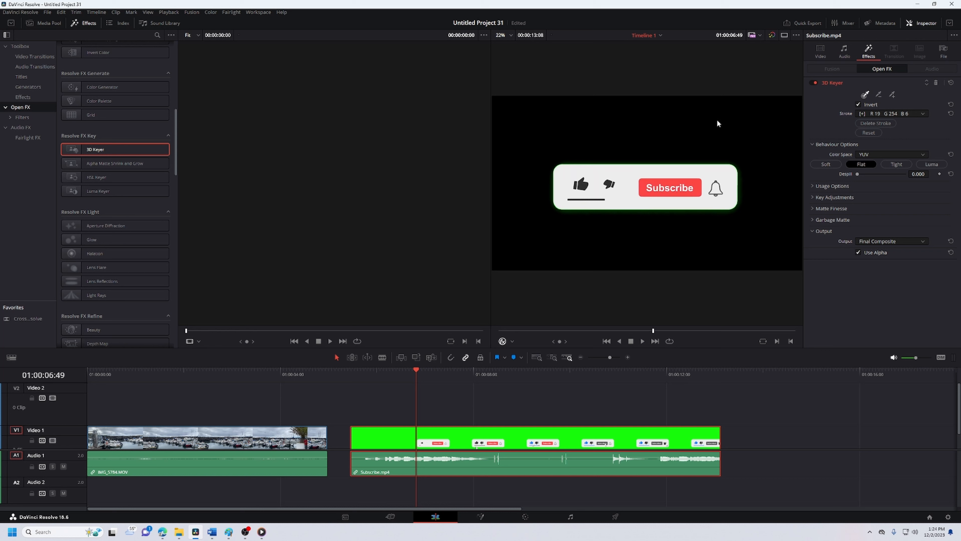
{"action": "mouse_move", "coordinate": [559, 211]}
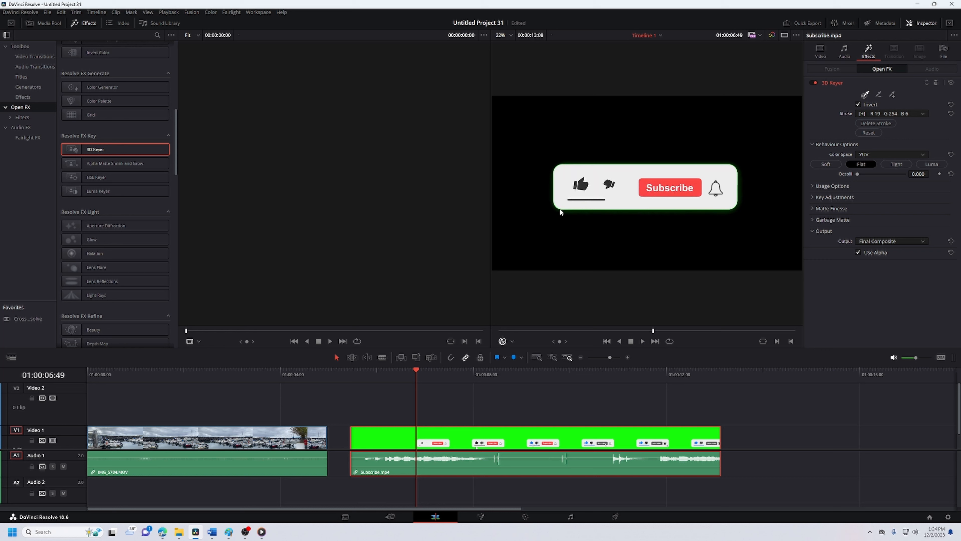
{"action": "mouse_move", "coordinate": [752, 184]}
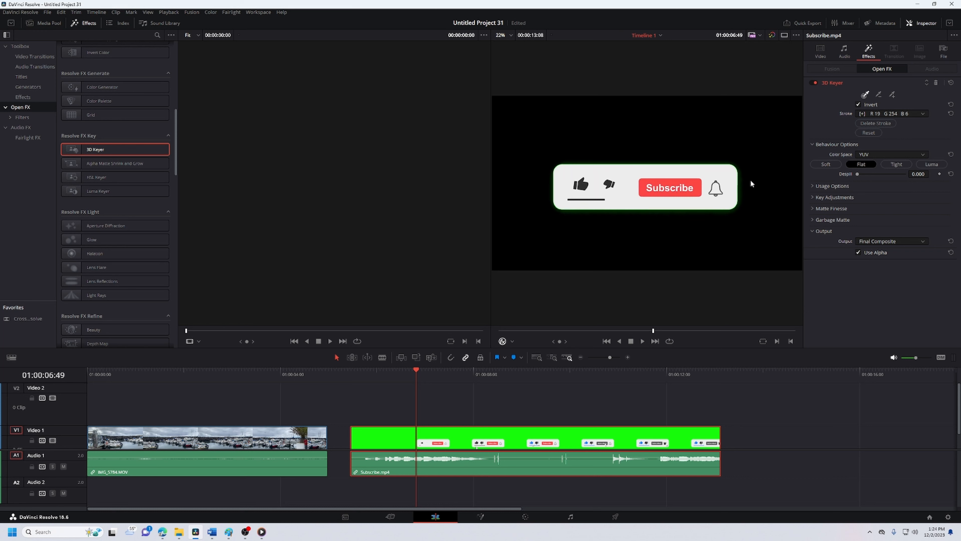
{"action": "mouse_move", "coordinate": [790, 205]}
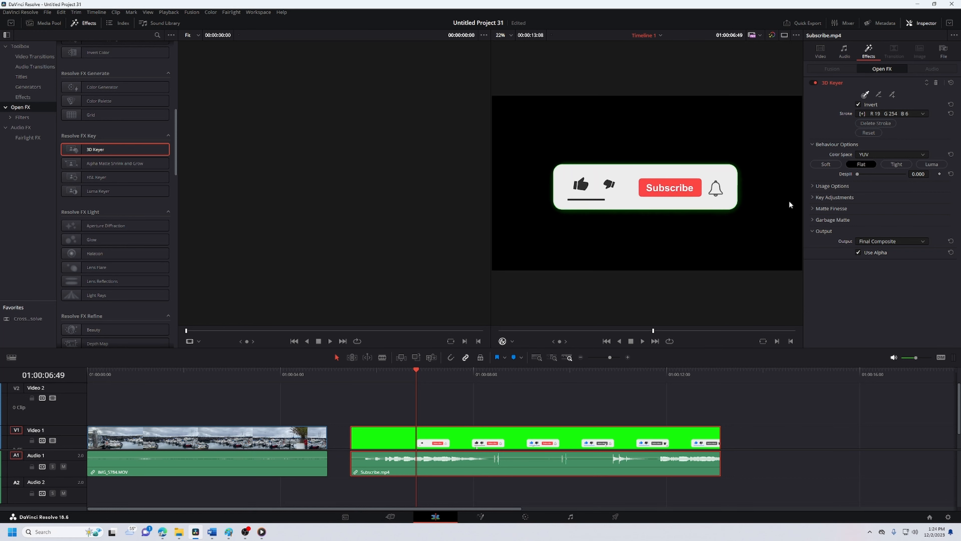
{"action": "mouse_move", "coordinate": [859, 178]}
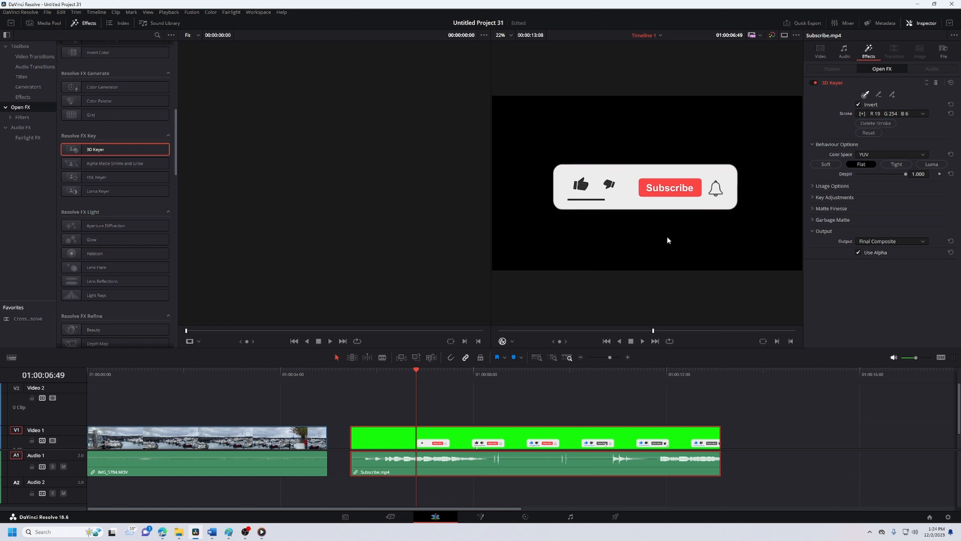
{"action": "mouse_move", "coordinate": [663, 213]}
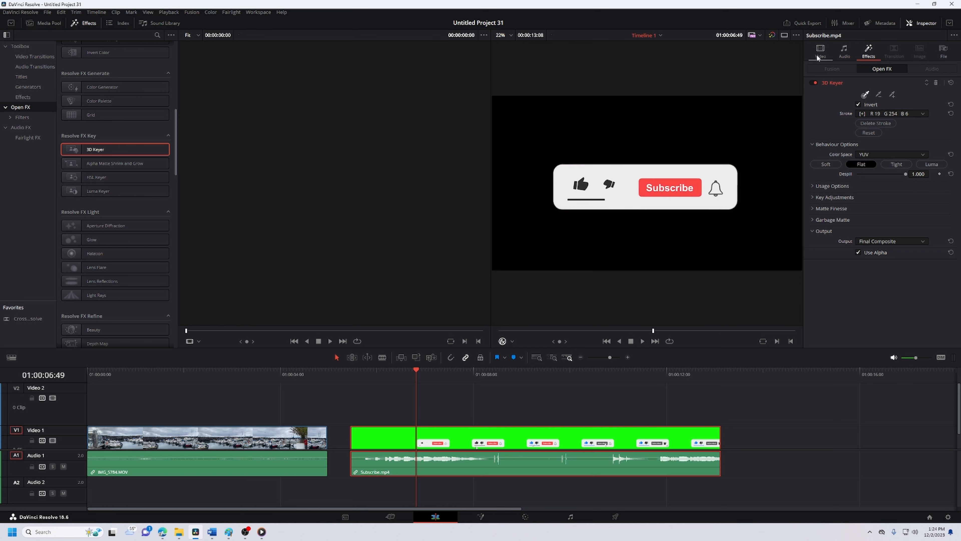
- Return the Inspector to the subscribe clip's Video transform settings
{"action": "left_click", "coordinate": [821, 52]}
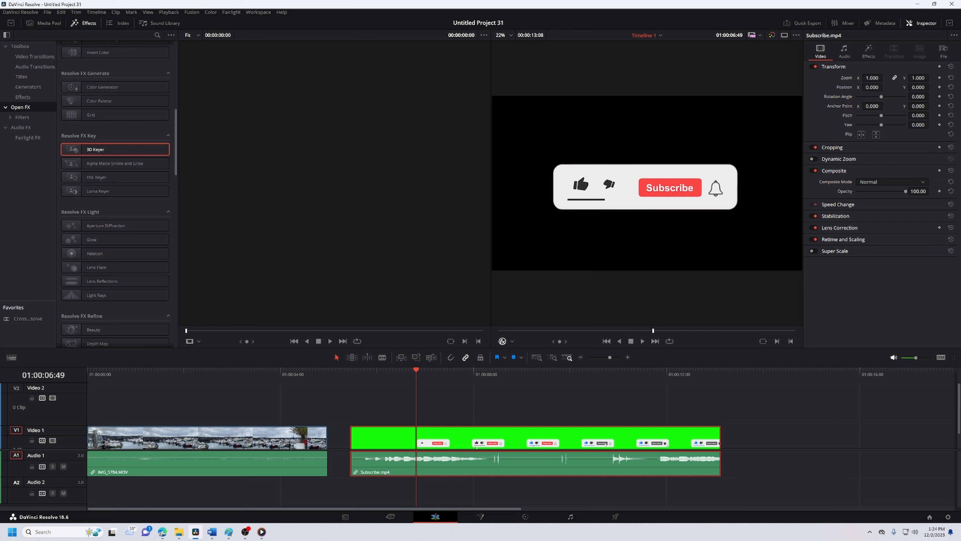